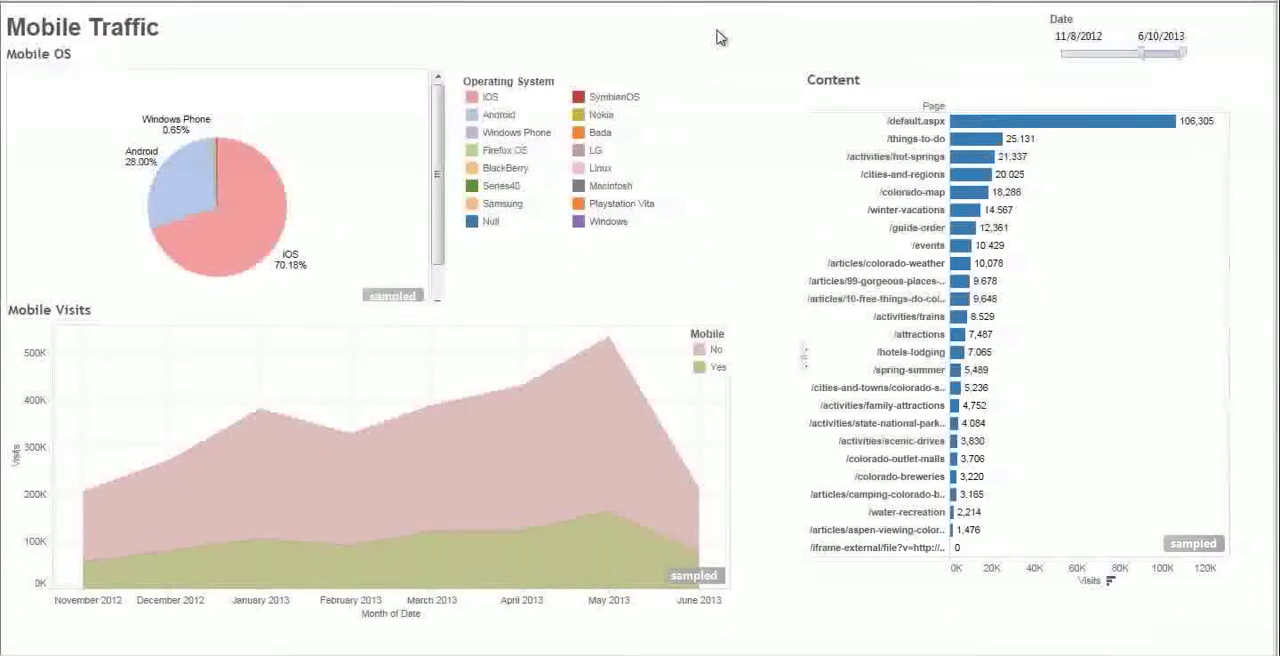
pyautogui.moveTo(716, 74)
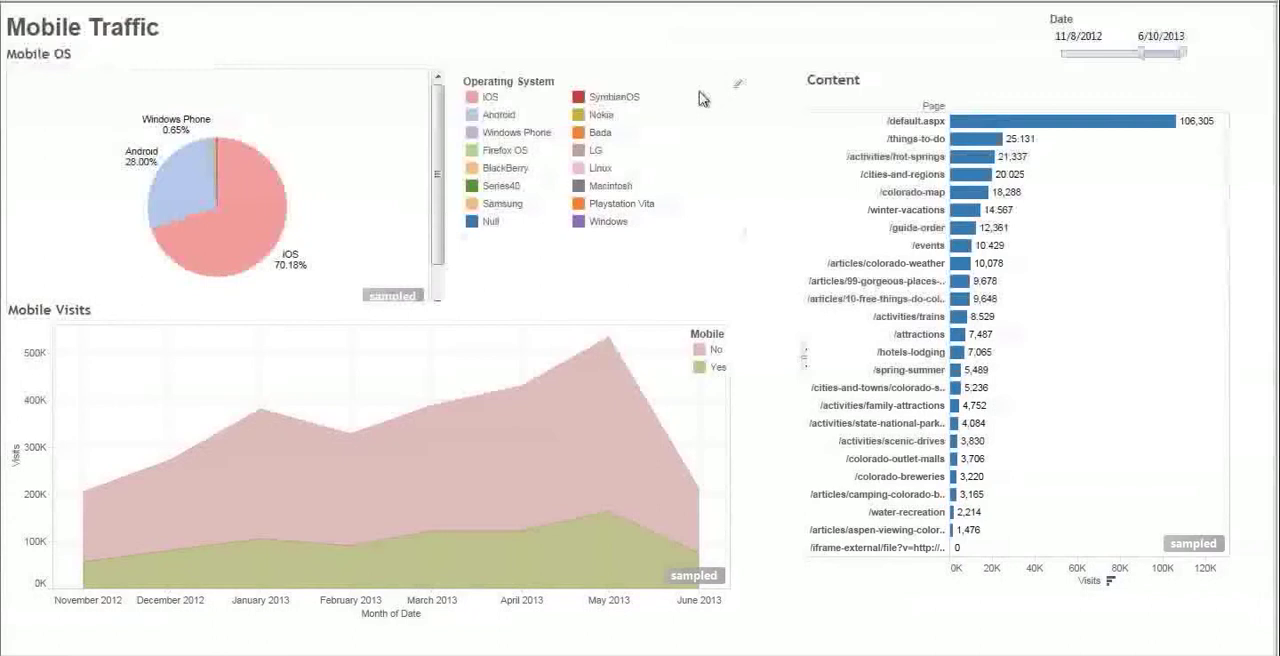
pyautogui.moveTo(688, 40)
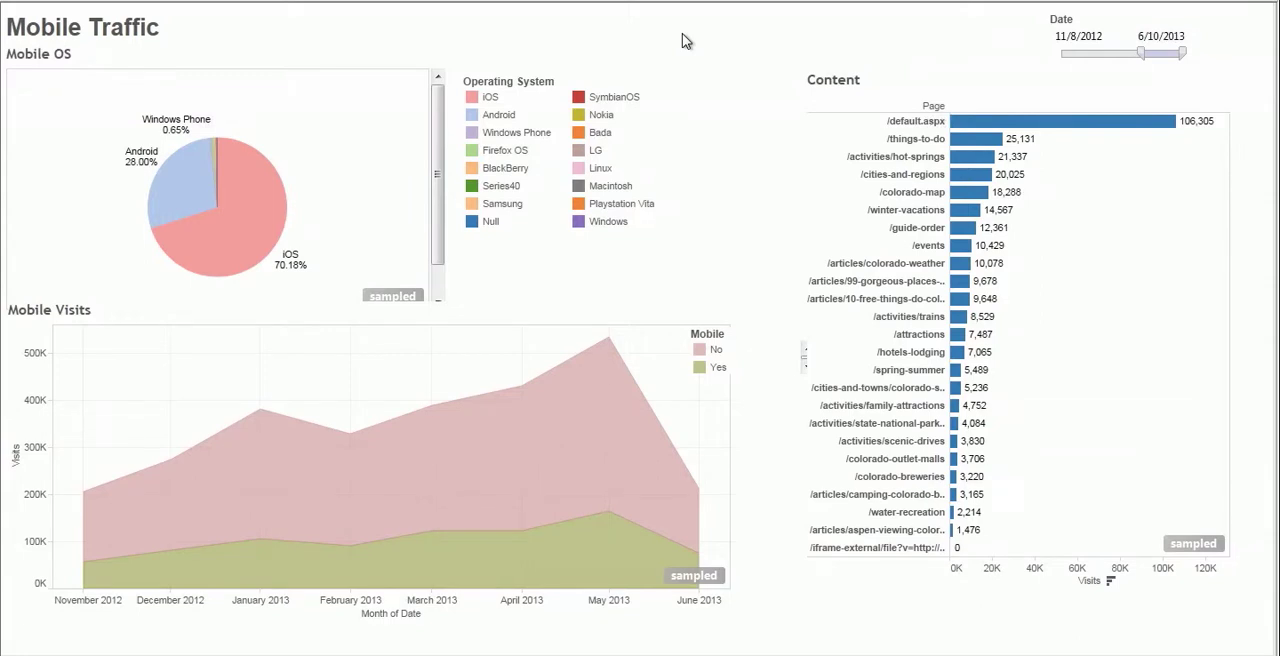
pyautogui.moveTo(700, 256)
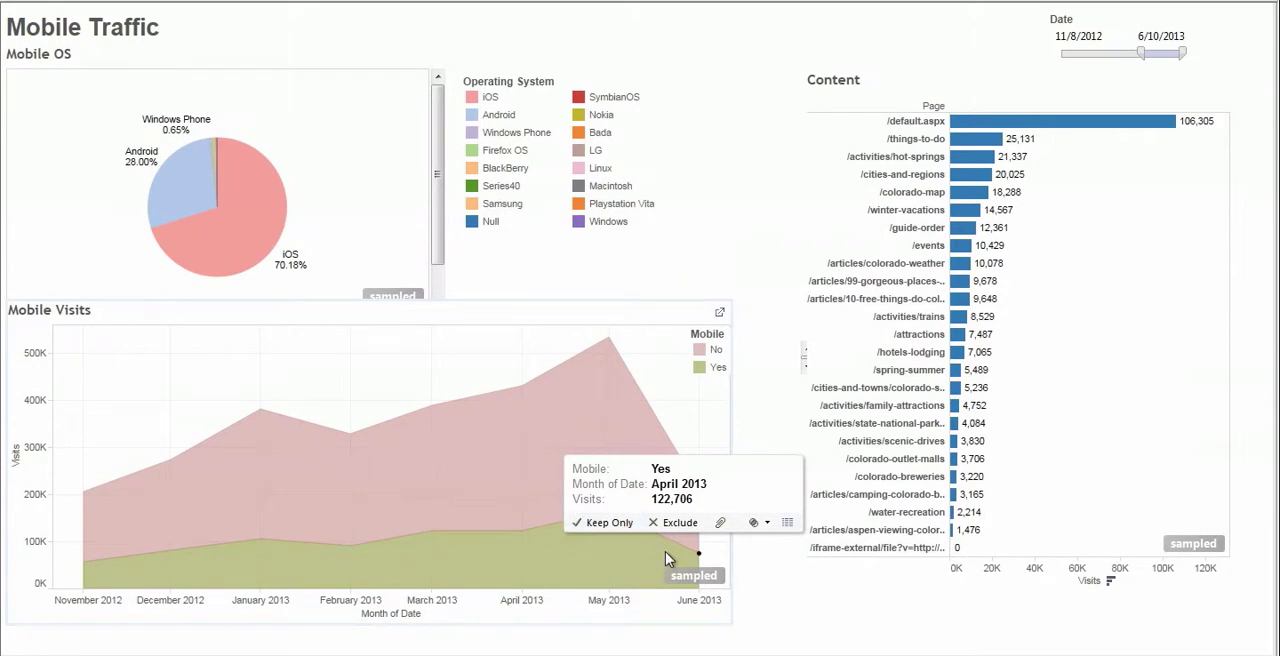
pyautogui.moveTo(608, 512)
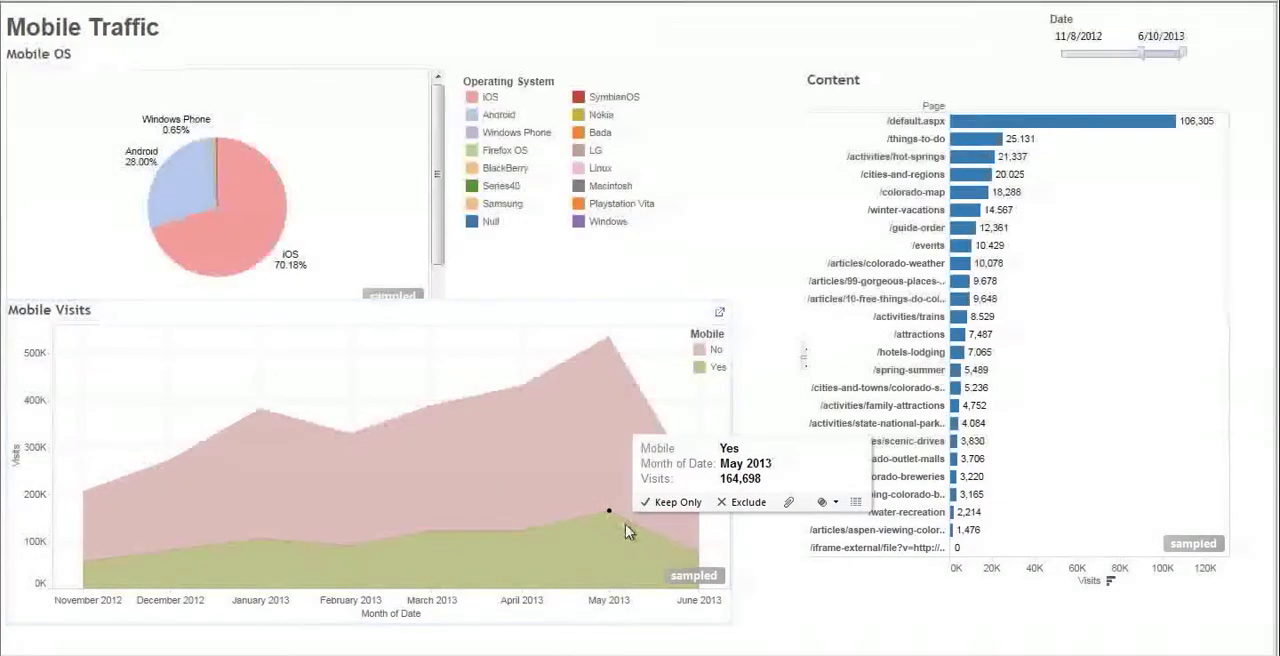
pyautogui.moveTo(612, 528)
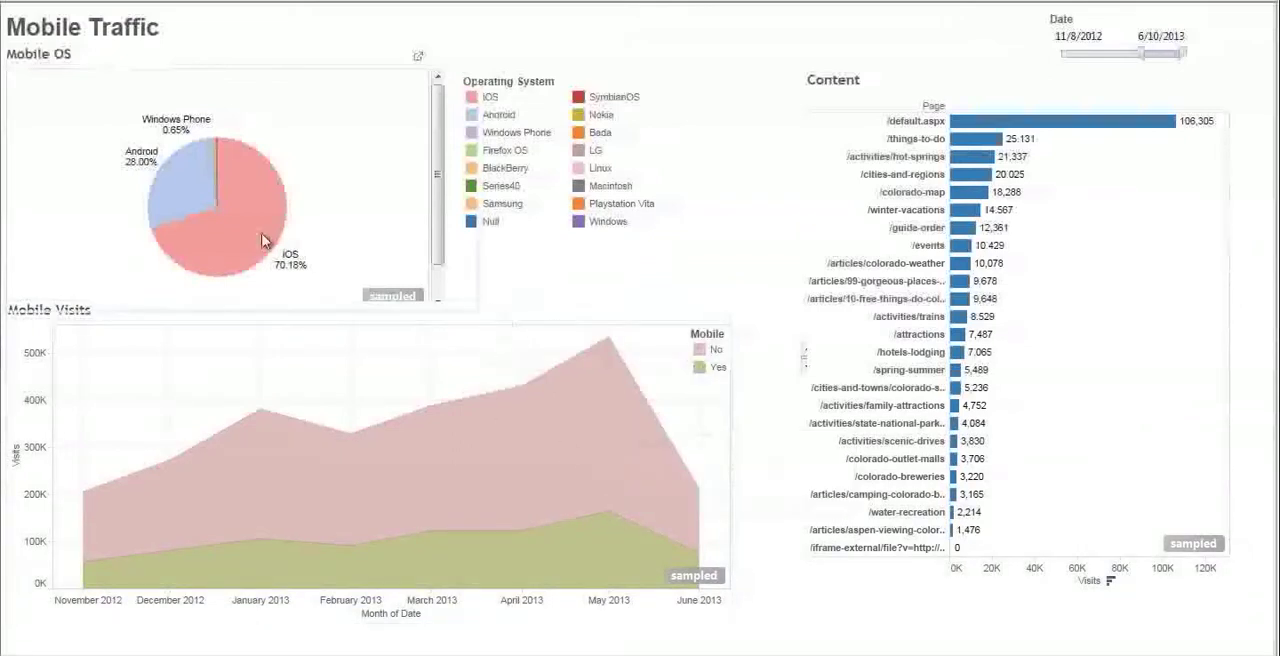
# Step: Show the iOS share of total visits on the Mobile Traffic dashboard
pyautogui.click(264, 240)
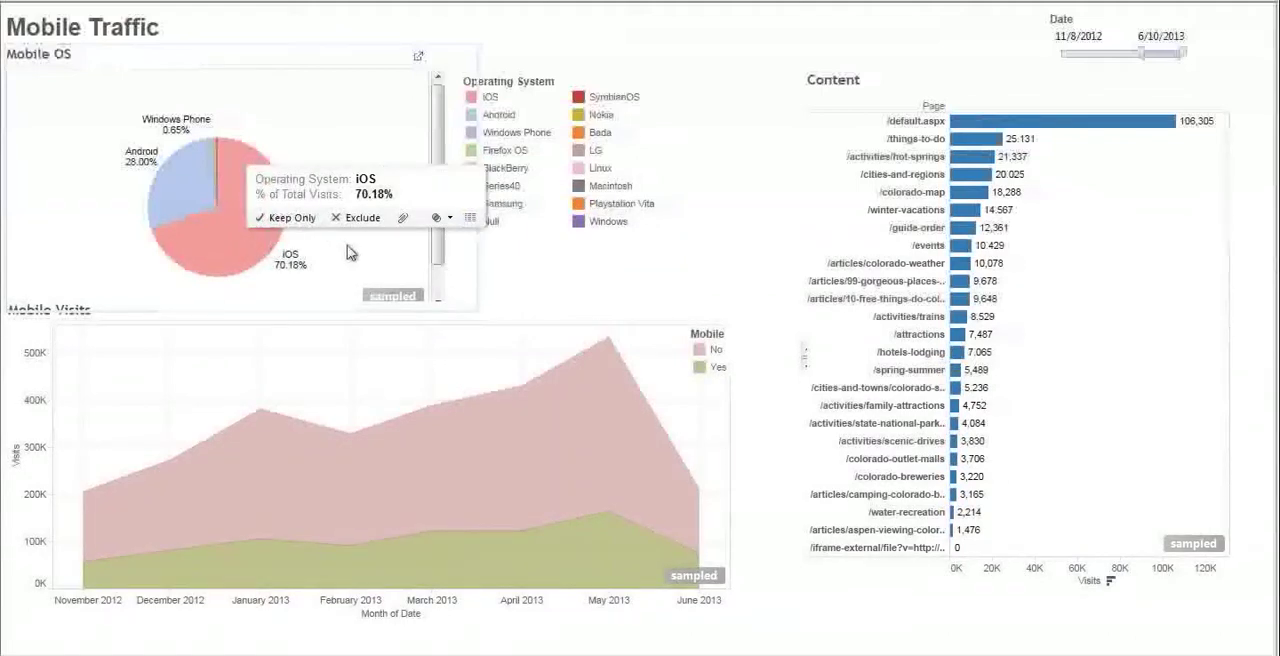
pyautogui.moveTo(350, 252)
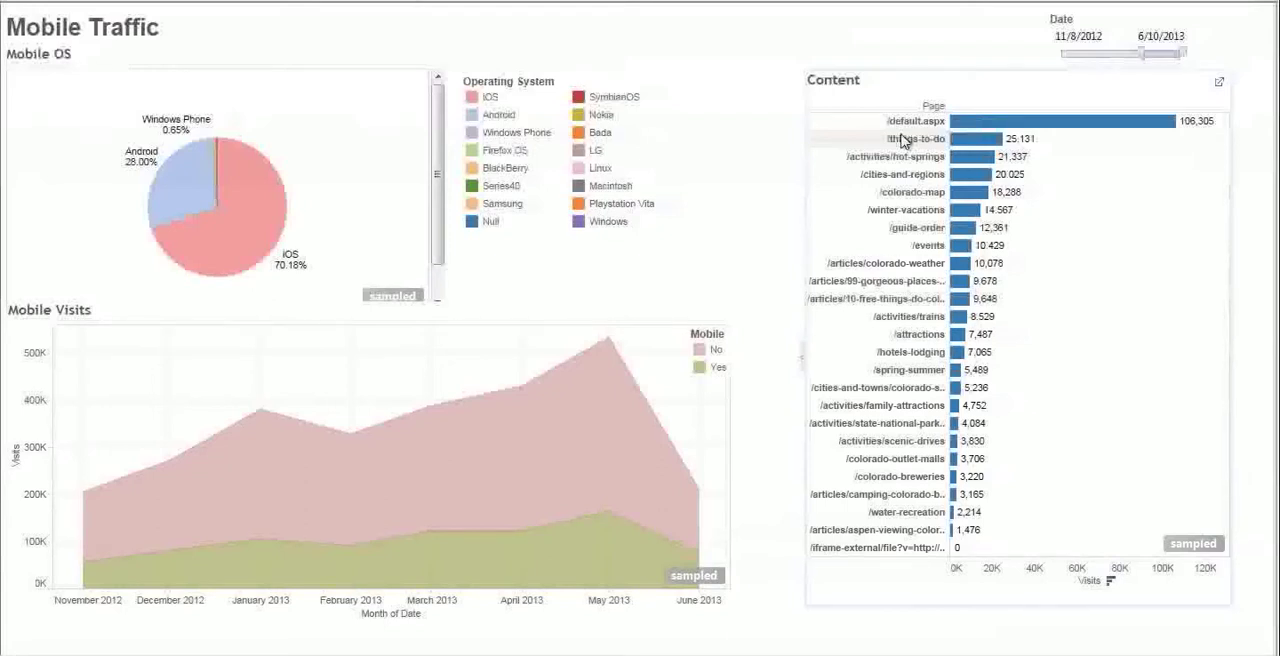
pyautogui.moveTo(772, 168)
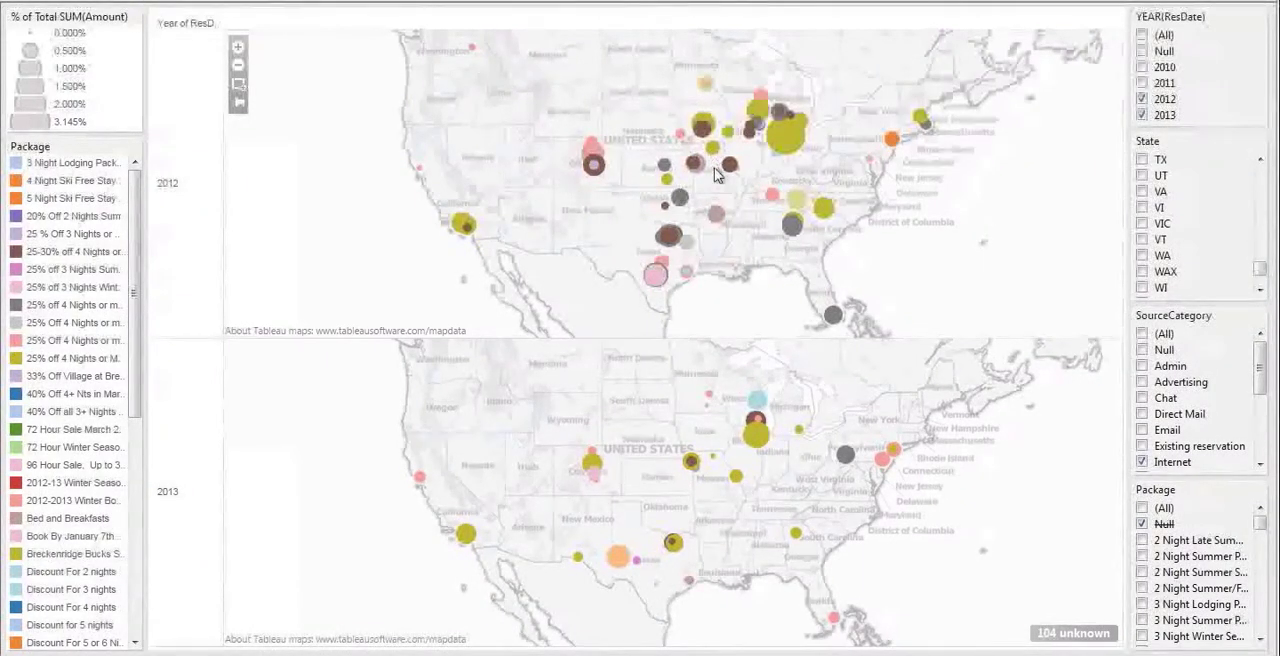
pyautogui.moveTo(676, 218)
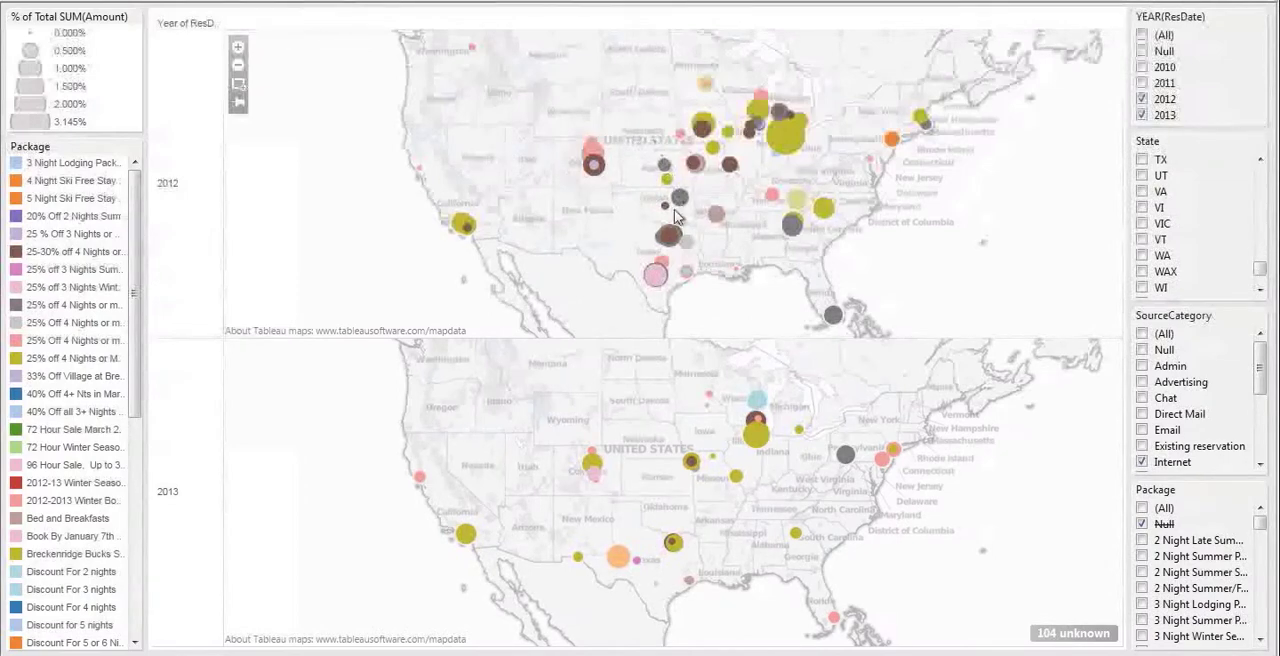